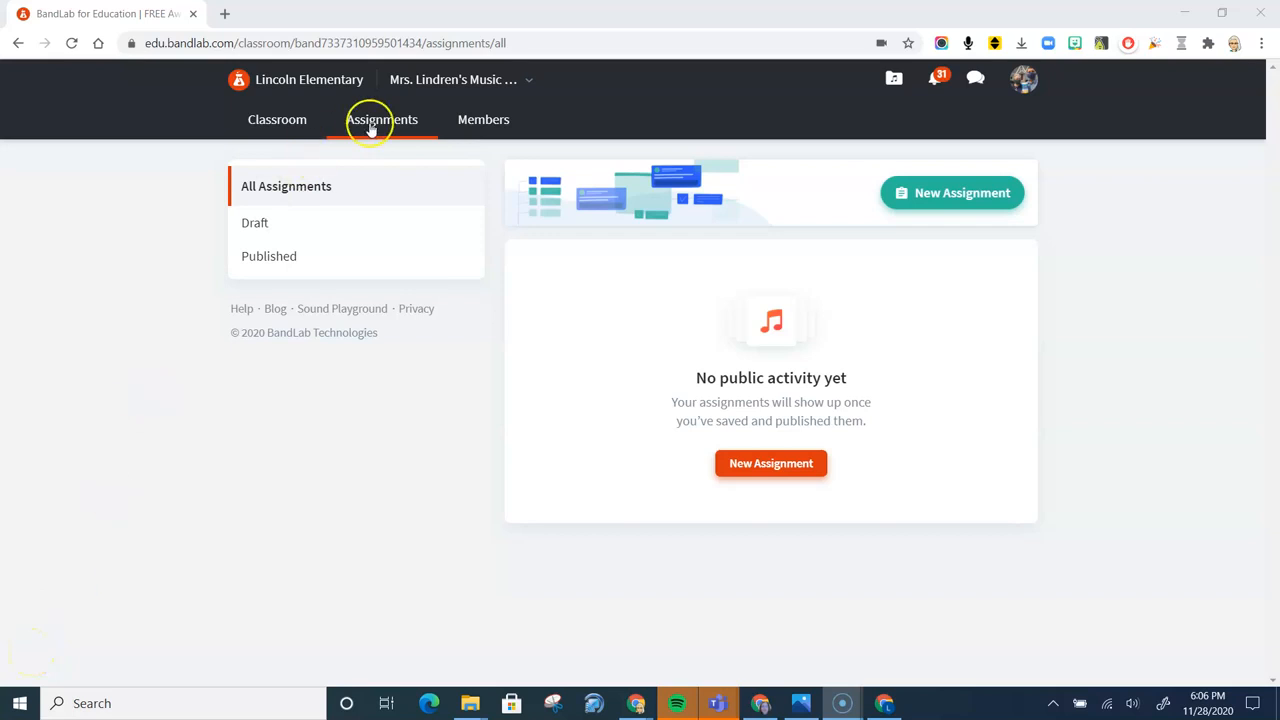
mouse_move(772, 464)
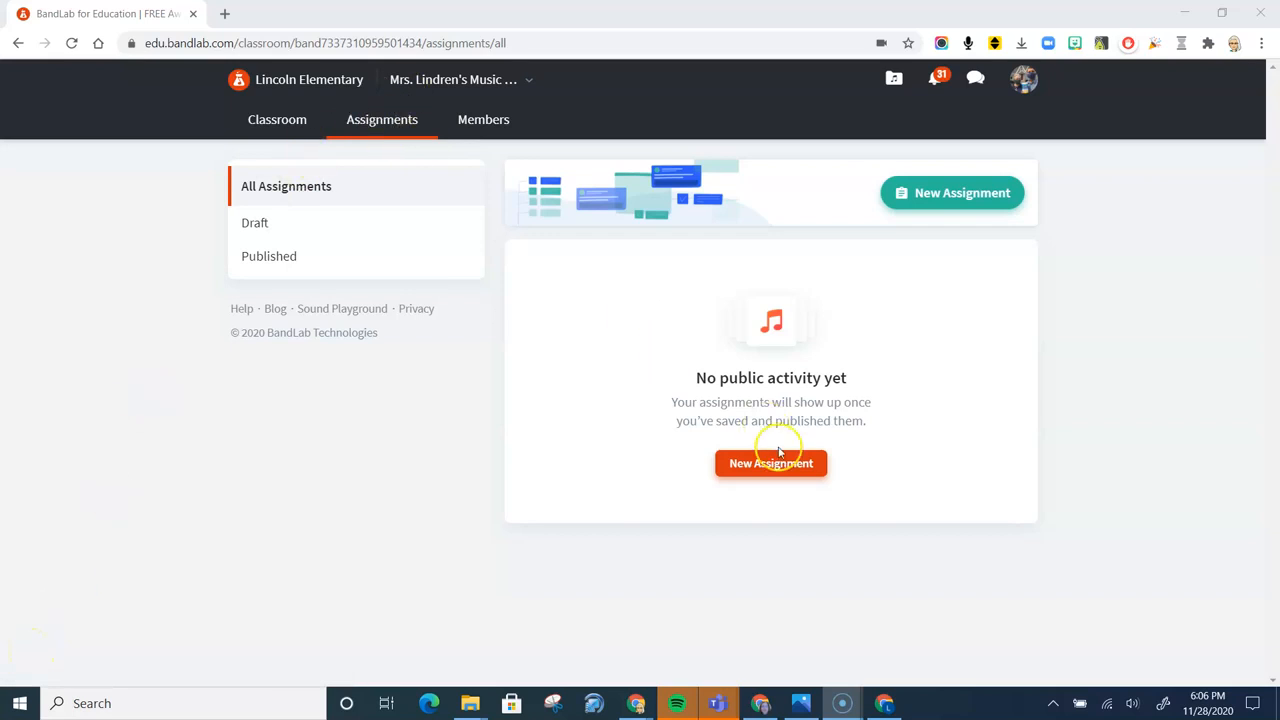
Create a new assignment titled '3Tracks' and paste the seven-step loop instructions
click(770, 464)
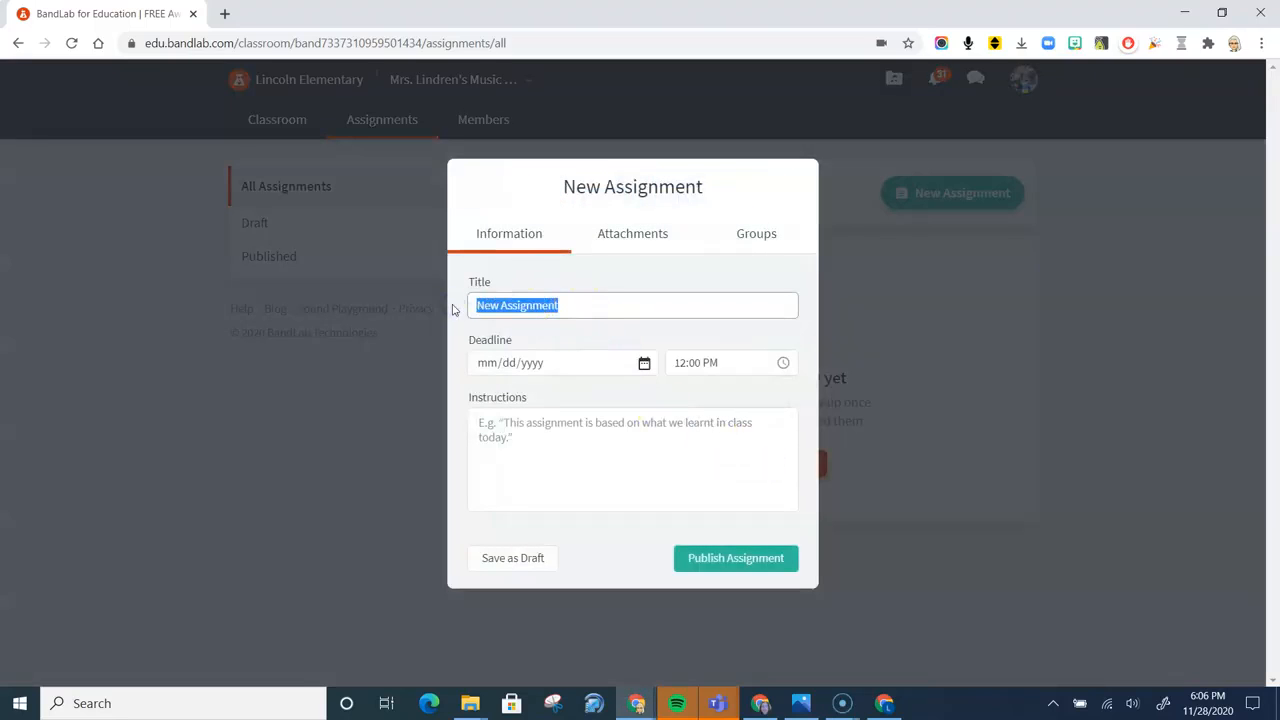
text(3Tro)
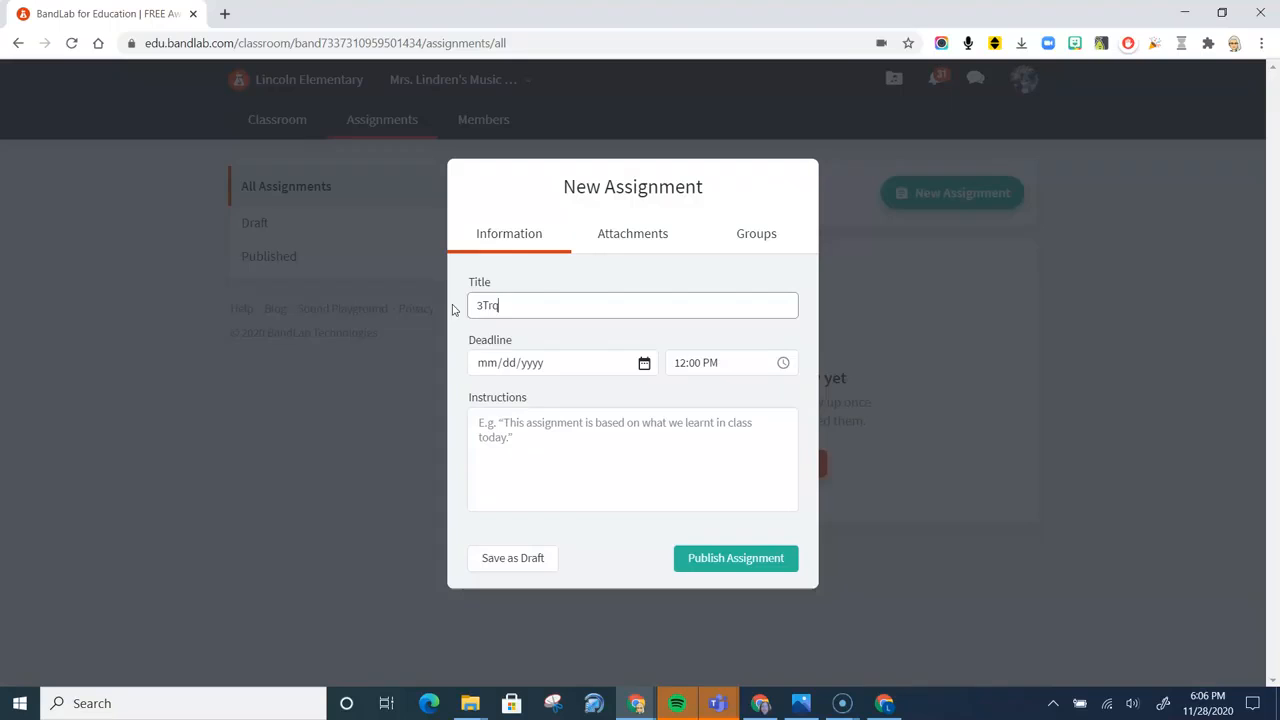
text(cks)
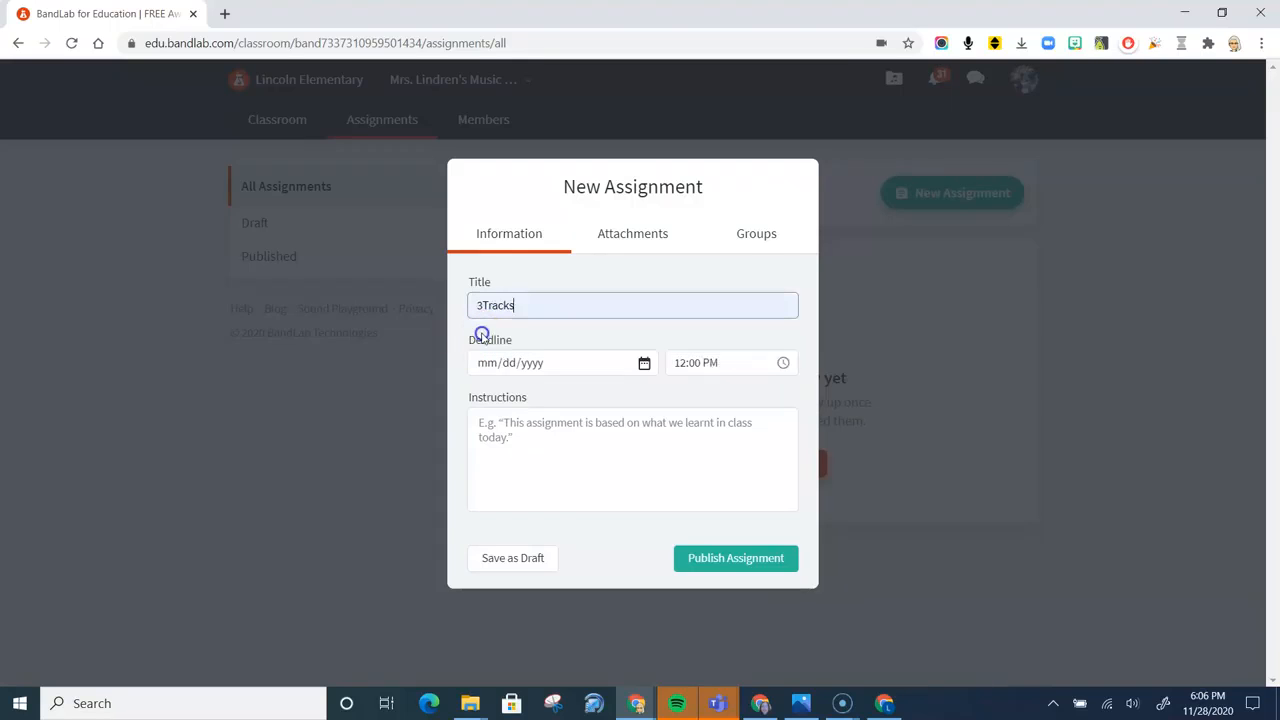
click(632, 458)
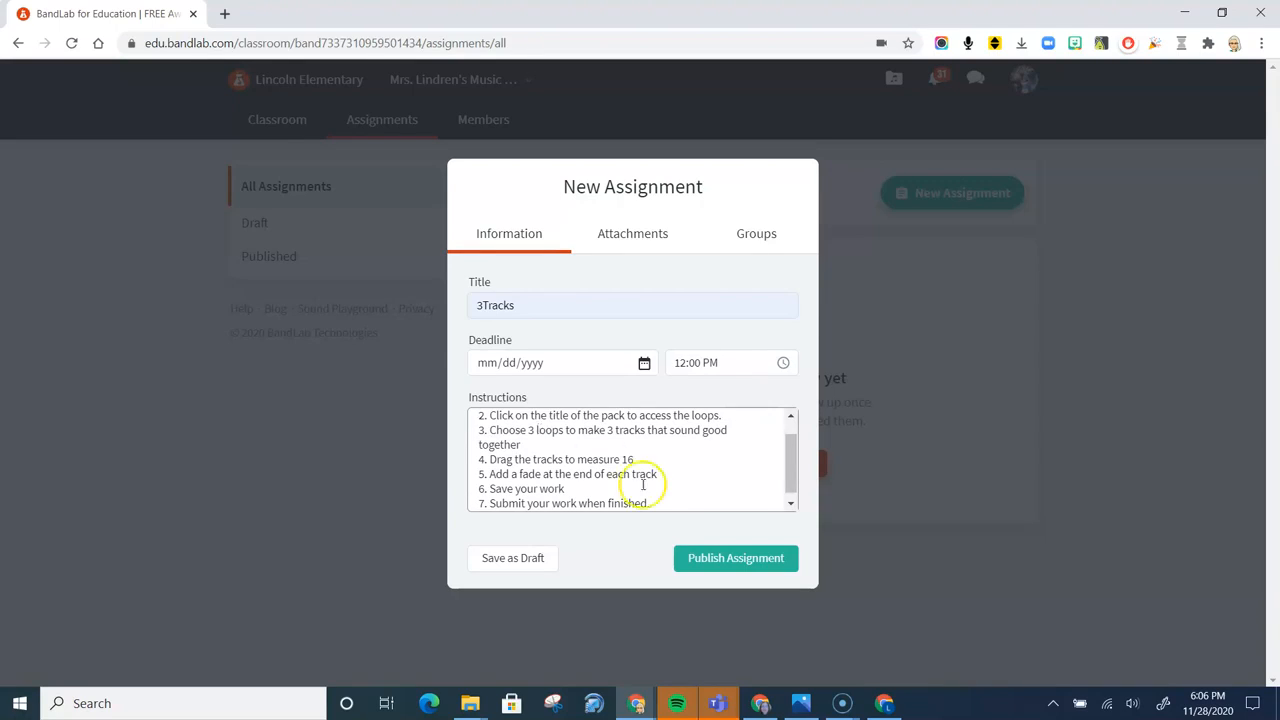
scroll(up, 3)
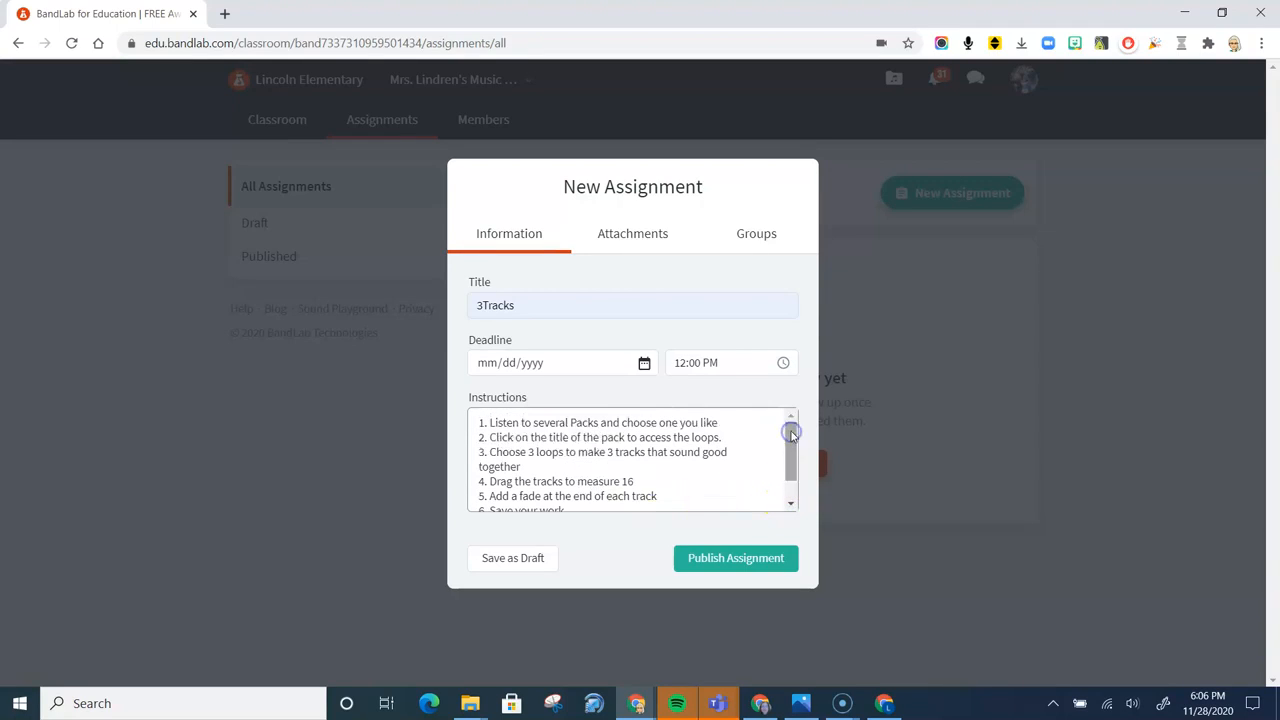
mouse_move(792, 432)
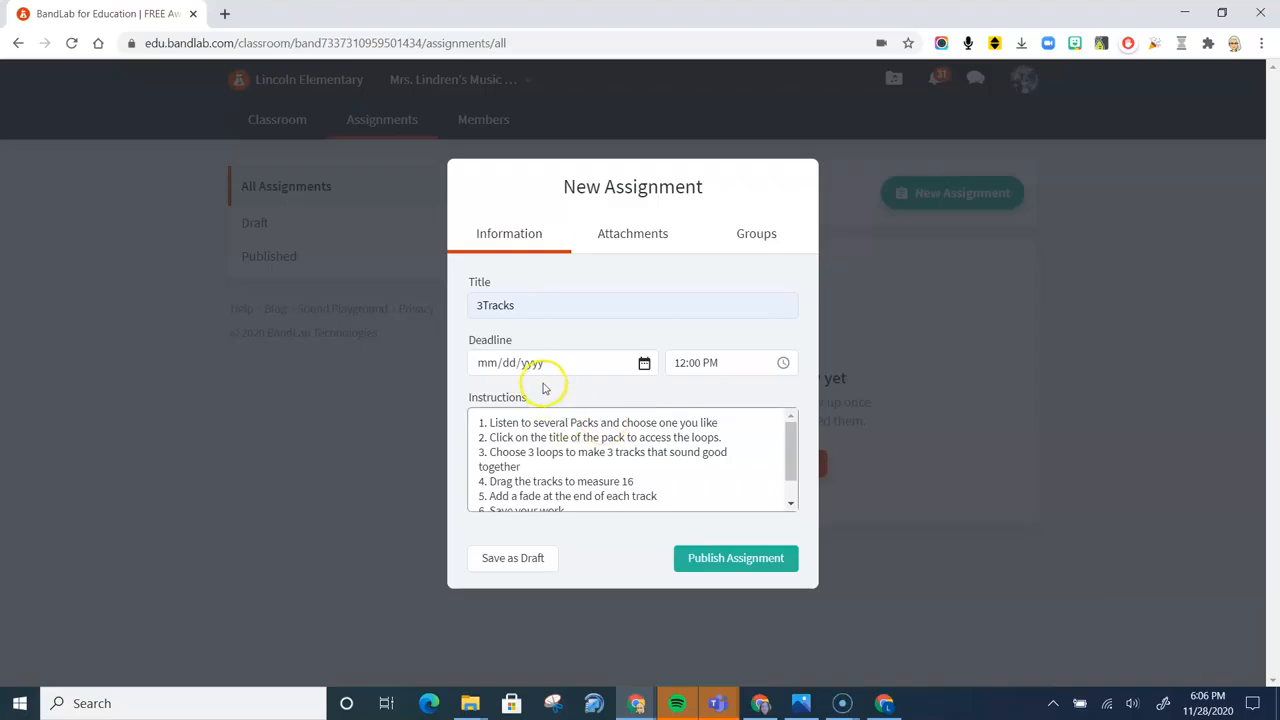
mouse_move(540, 392)
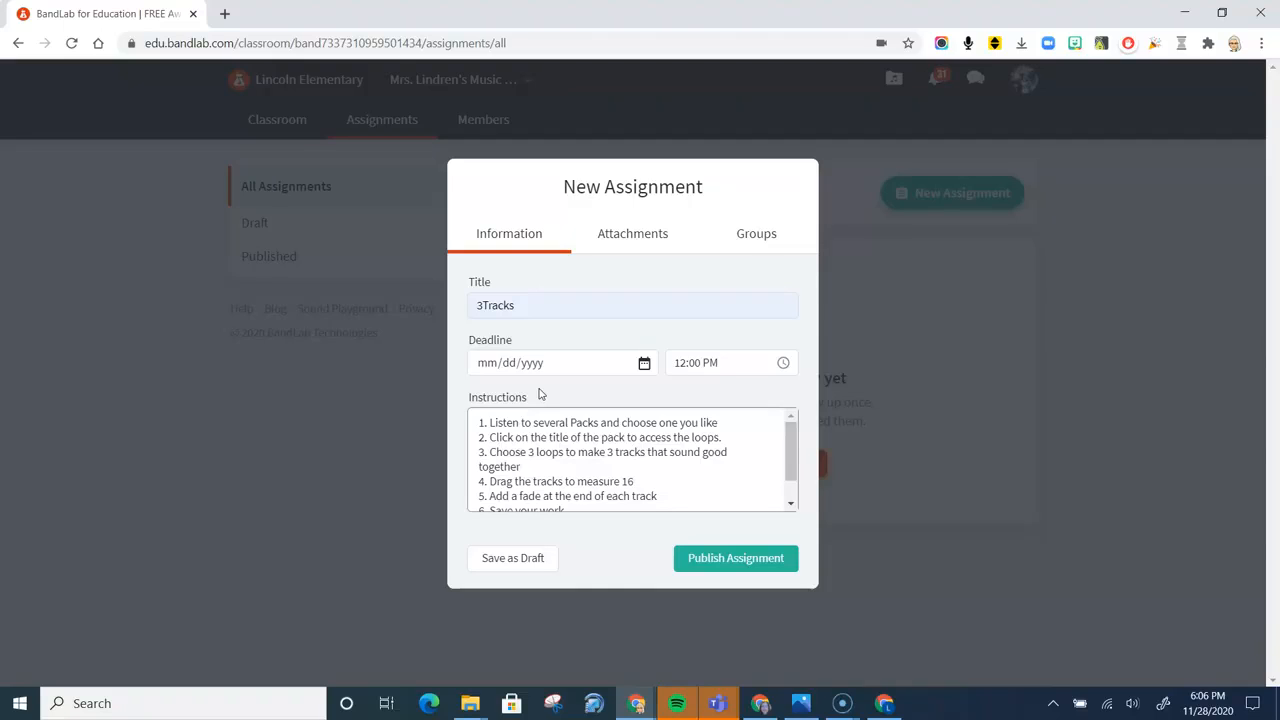
mouse_move(646, 536)
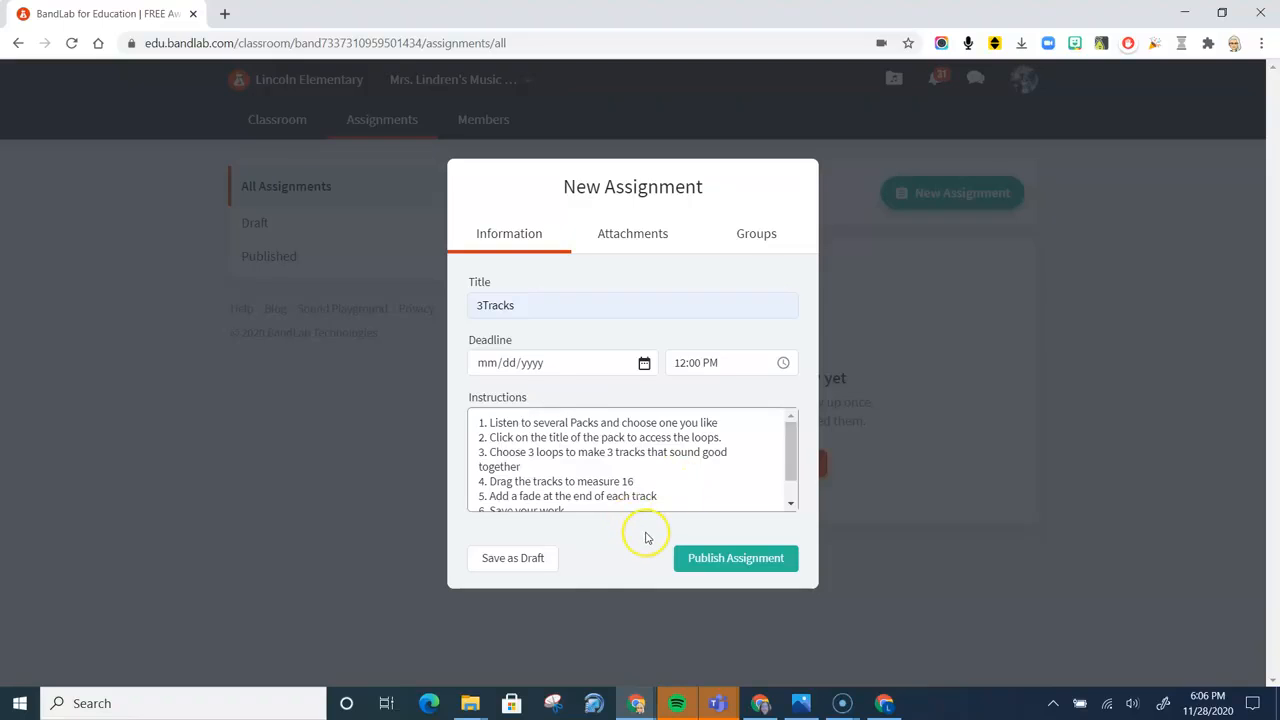
mouse_move(676, 532)
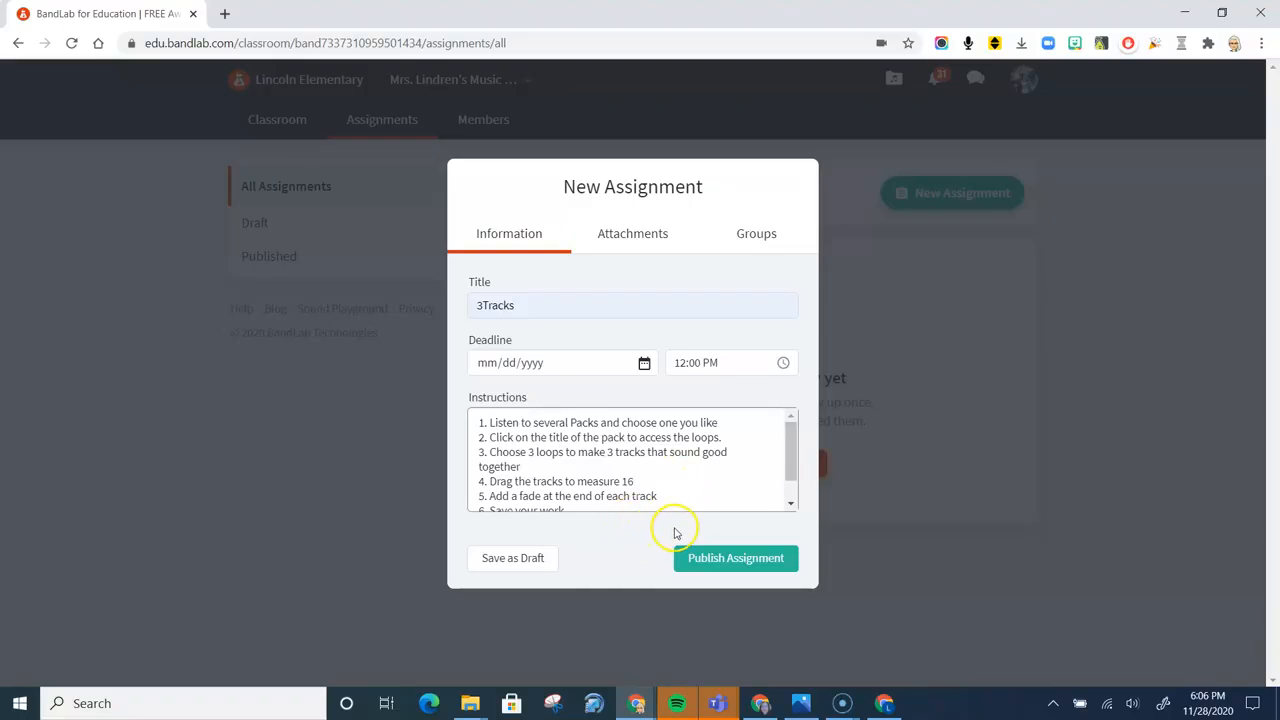
mouse_move(736, 558)
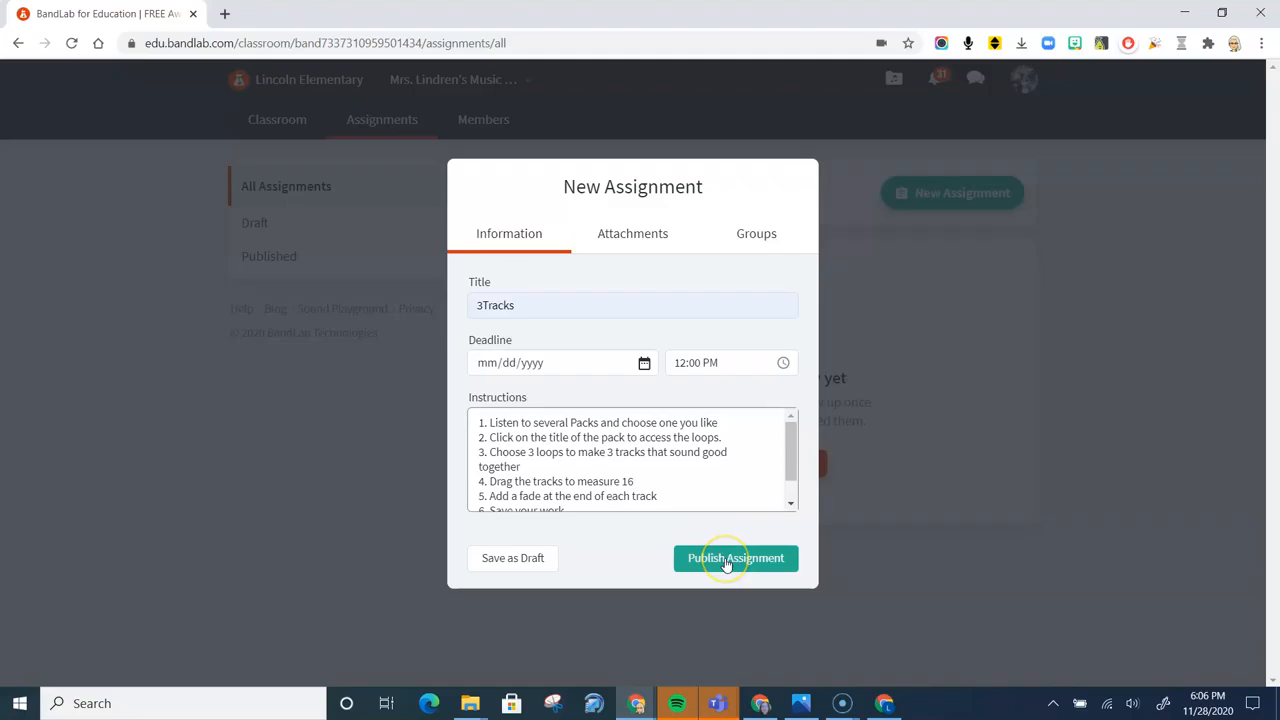
mouse_move(736, 558)
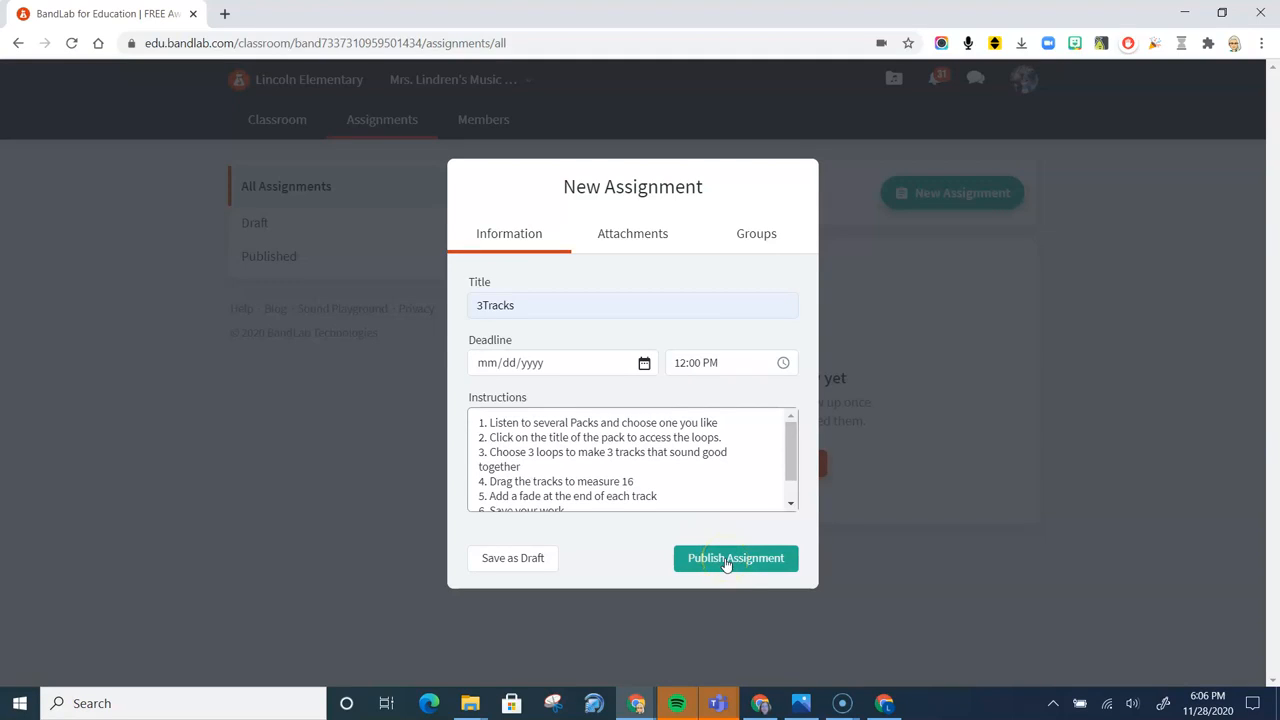
mouse_move(516, 558)
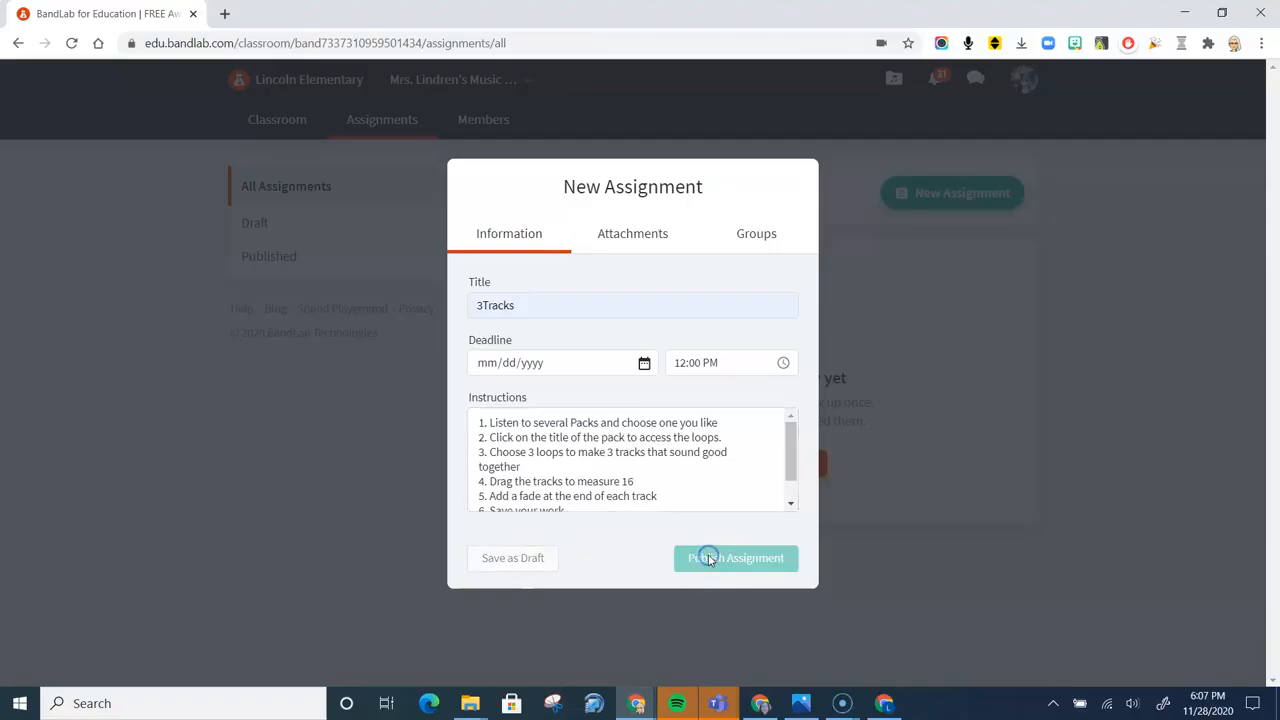
Publish the 3Tracks assignment and choose Share from its ⋯ menu
click(736, 558)
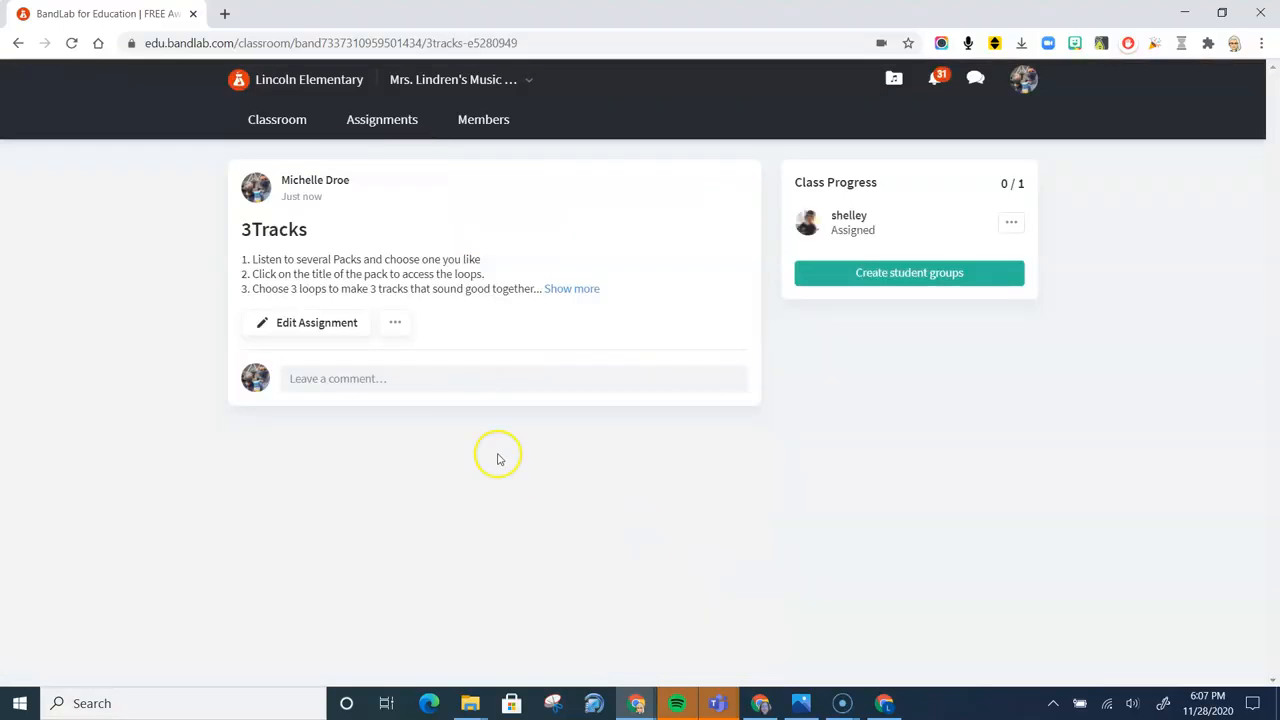
click(396, 322)
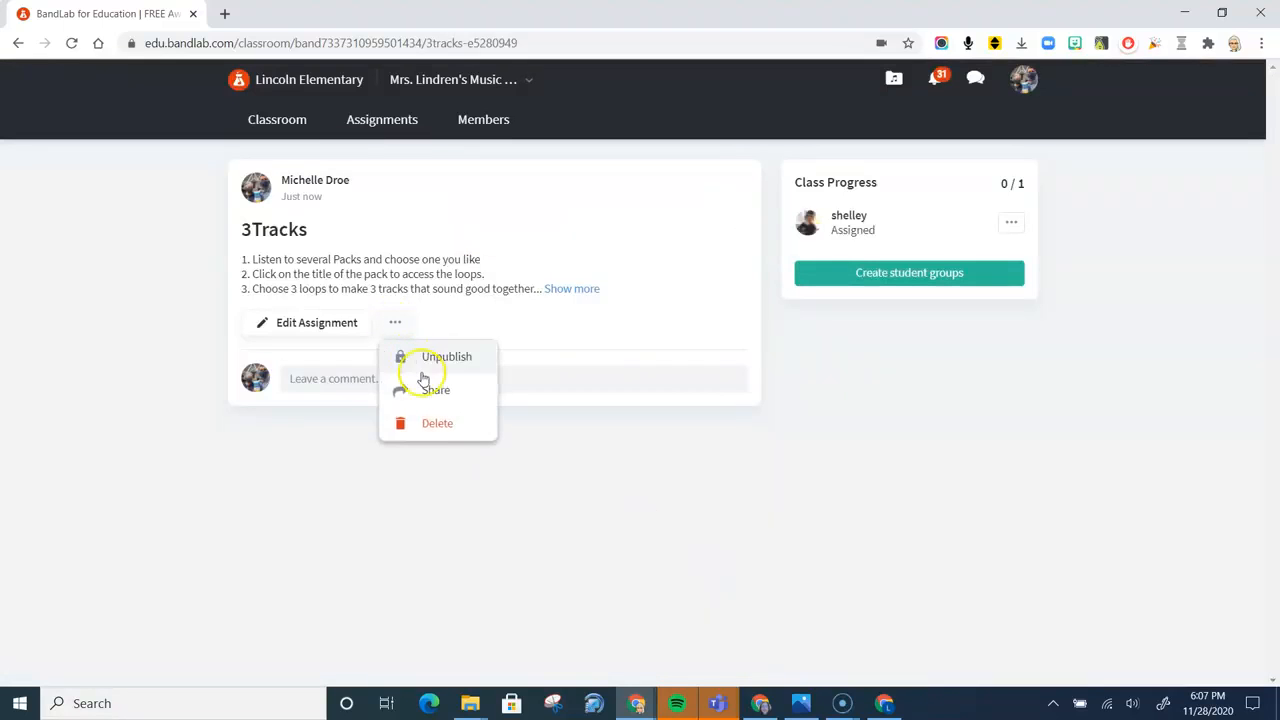
click(434, 388)
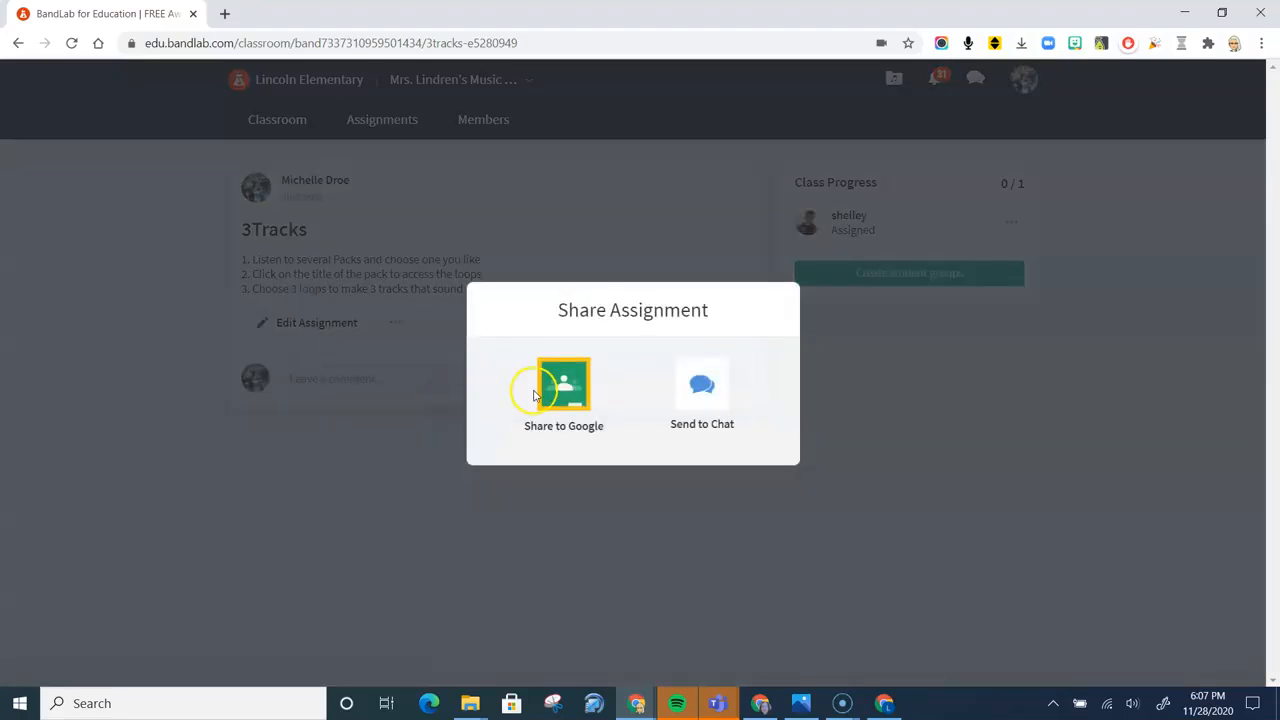